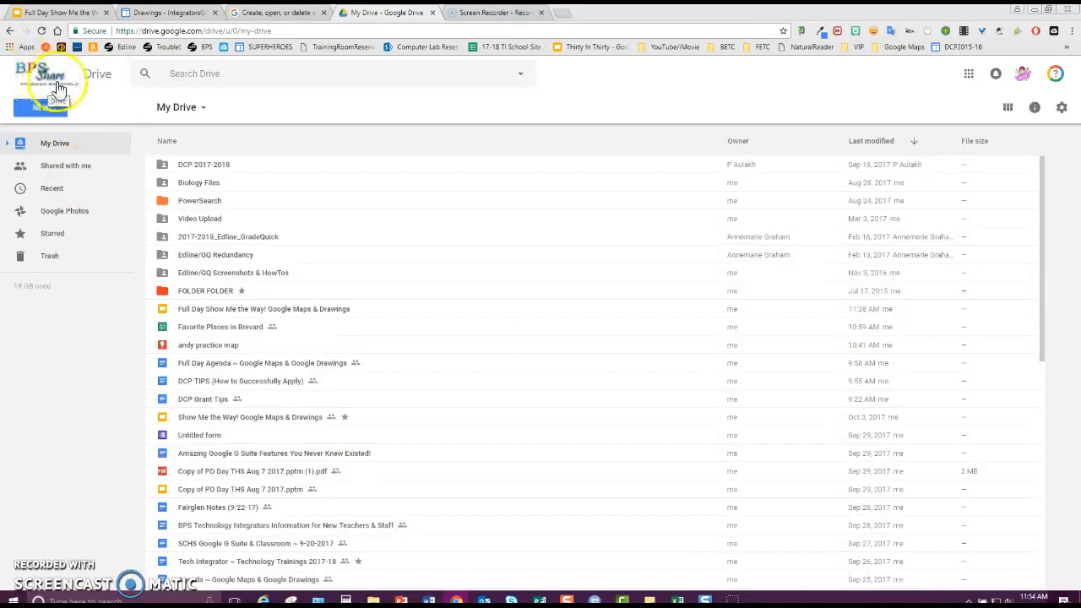
mouse_move(57, 80)
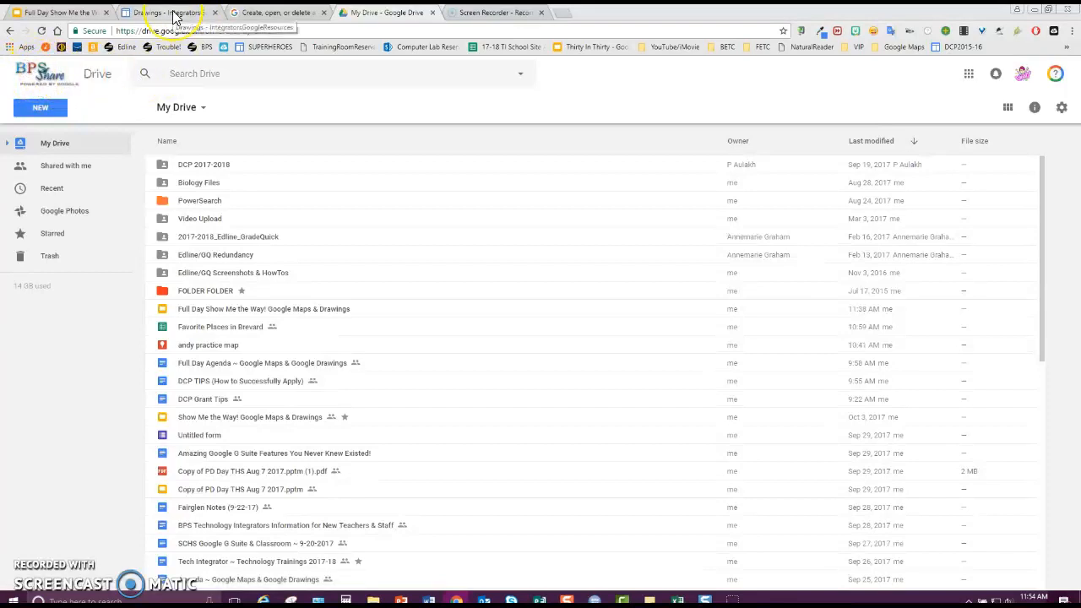
Show the Drawings - Integrators page listing the '50+ Ways to Use Google Drawings' links
left_click(165, 12)
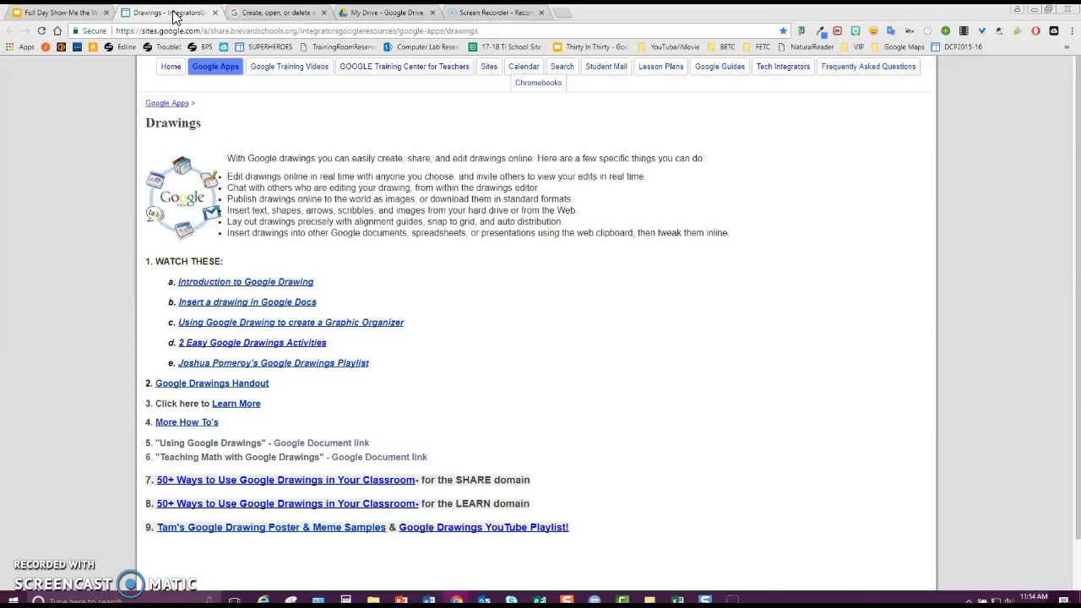
left_click(216, 66)
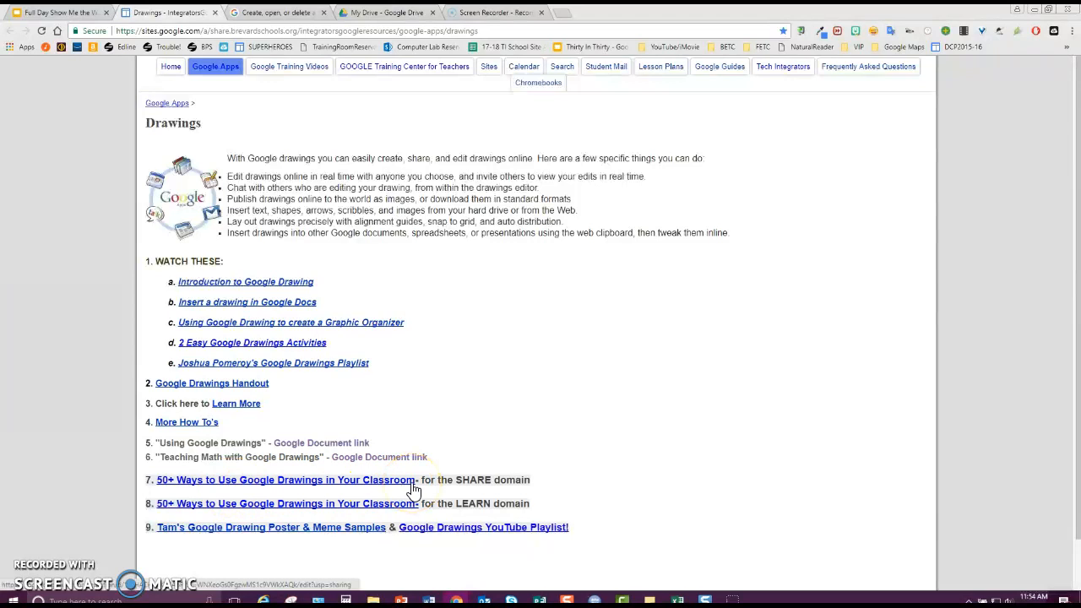
mouse_move(355, 491)
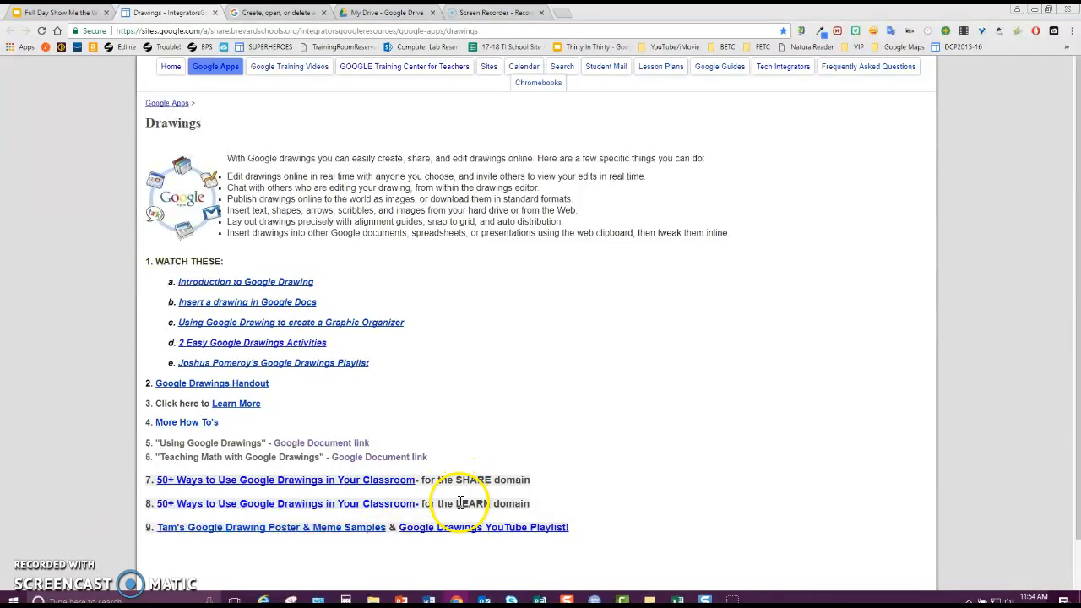
mouse_move(391, 448)
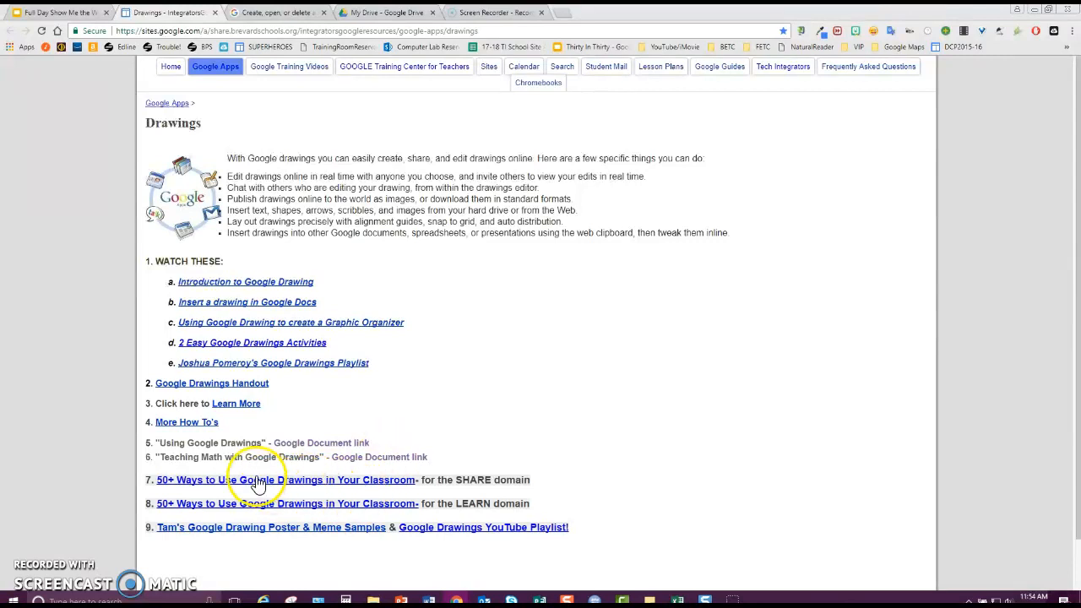
Open the '50+ Ways to Use Google Drawings' deck at slide 13, Word Study Diagram
left_click(286, 480)
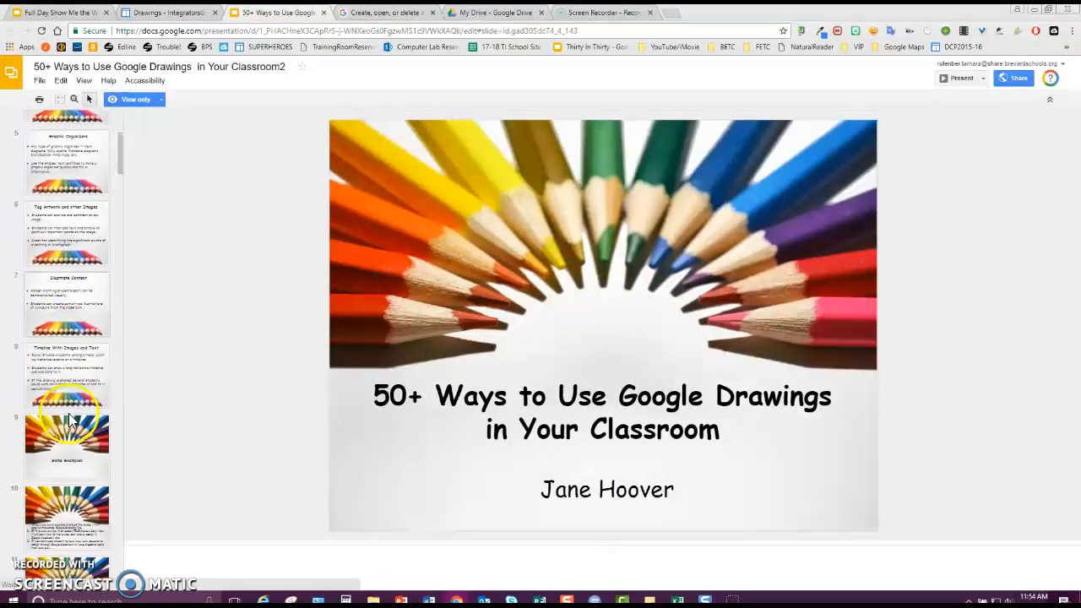
left_click(66, 326)
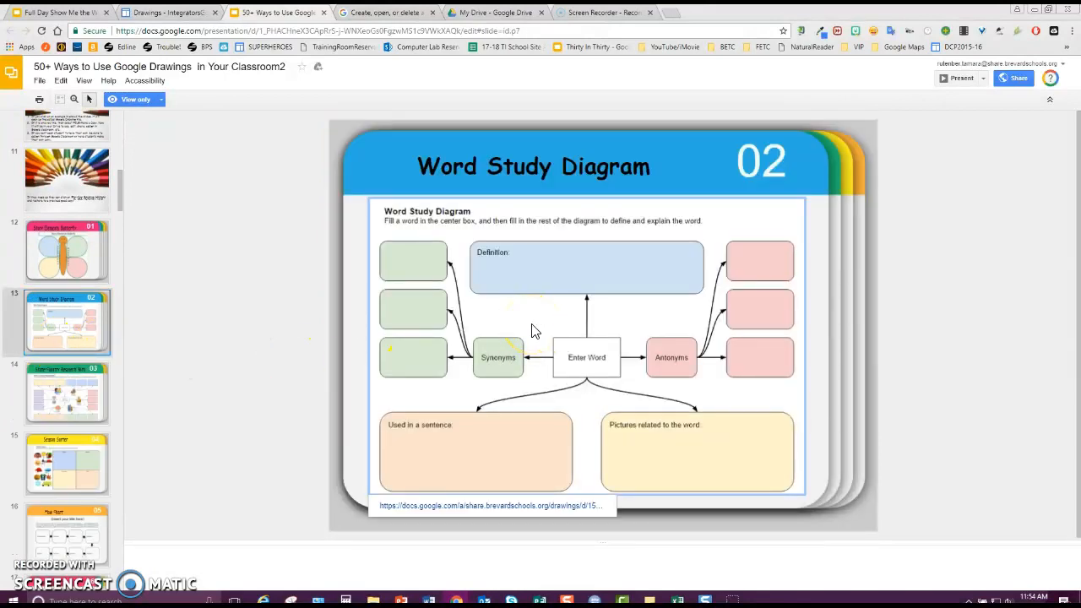
mouse_move(488, 506)
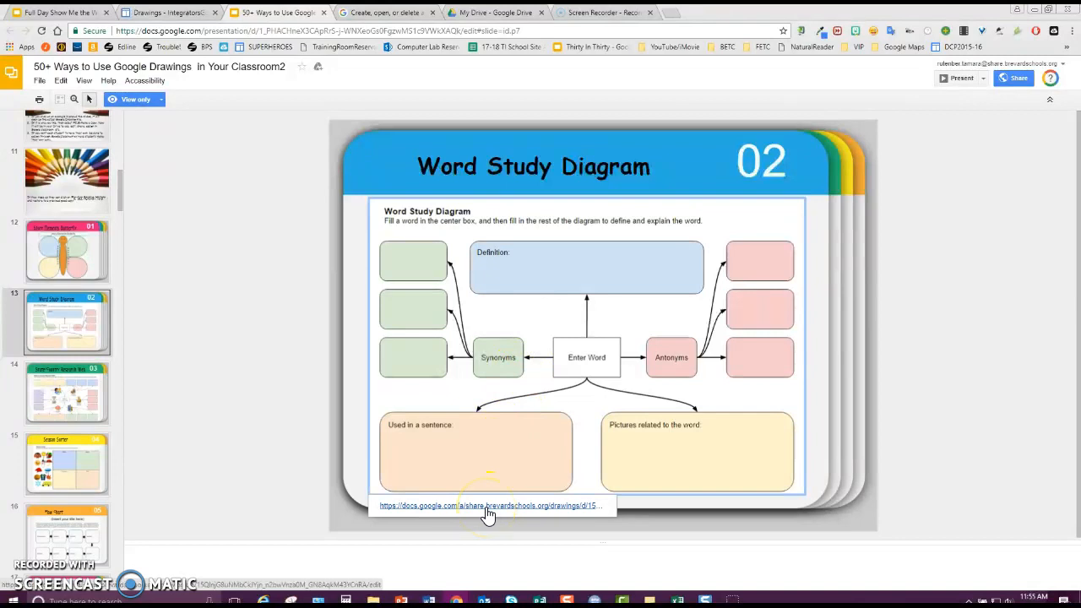
Open the Word Study Diagram drawing and show its File menu
left_click(488, 505)
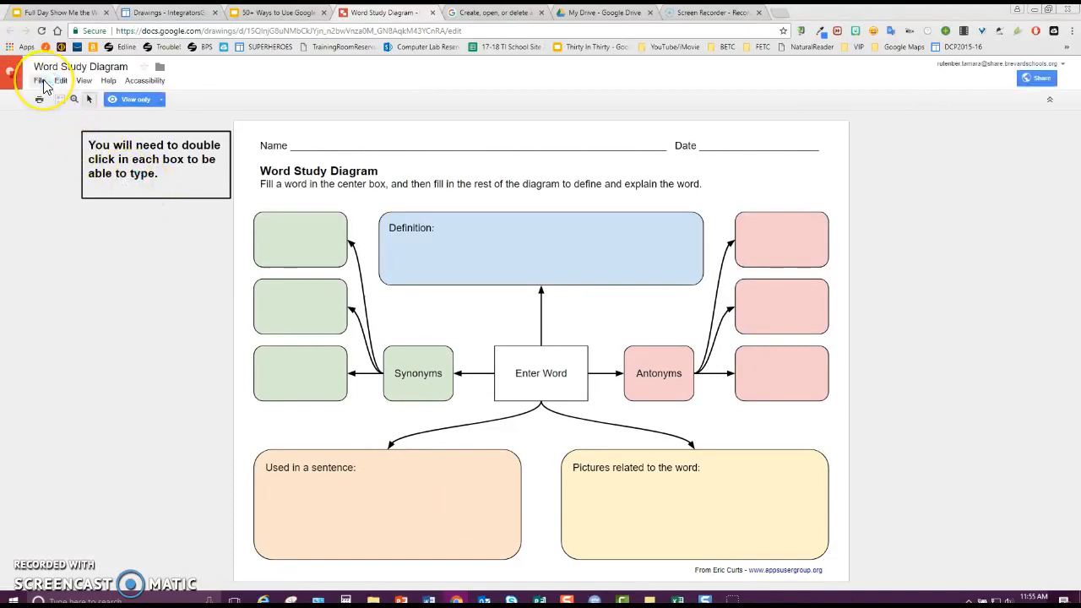
left_click(39, 80)
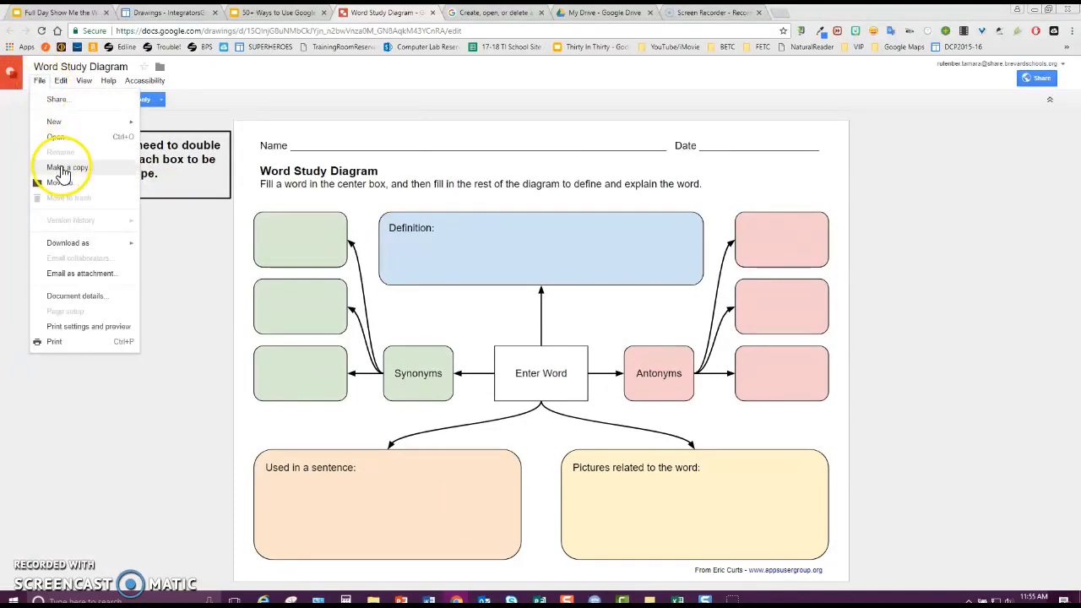
Make a copy of the drawing in the My Drive folder
left_click(68, 167)
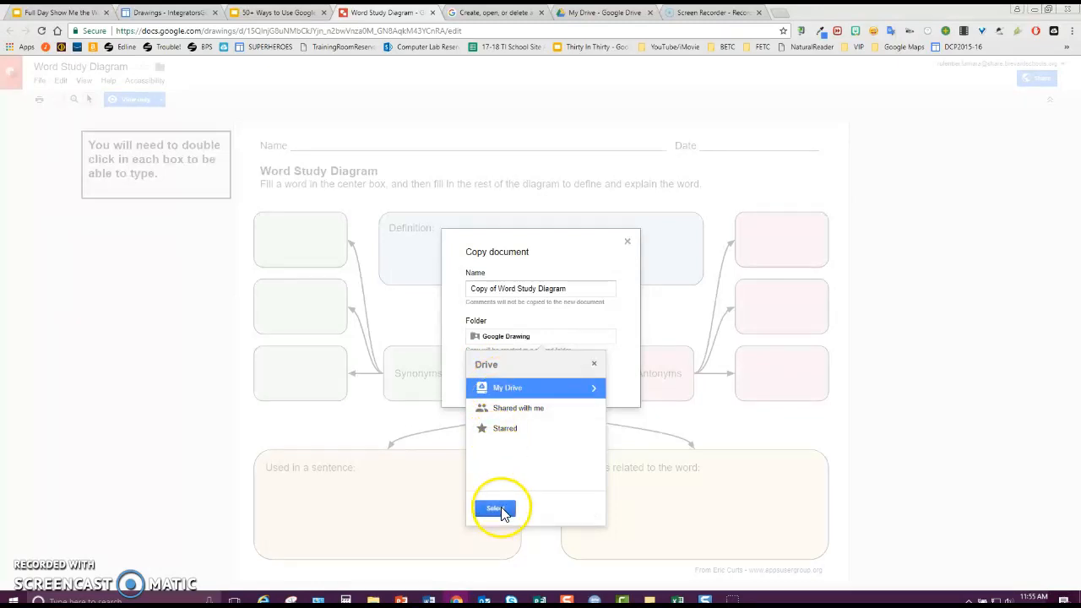
left_click(498, 507)
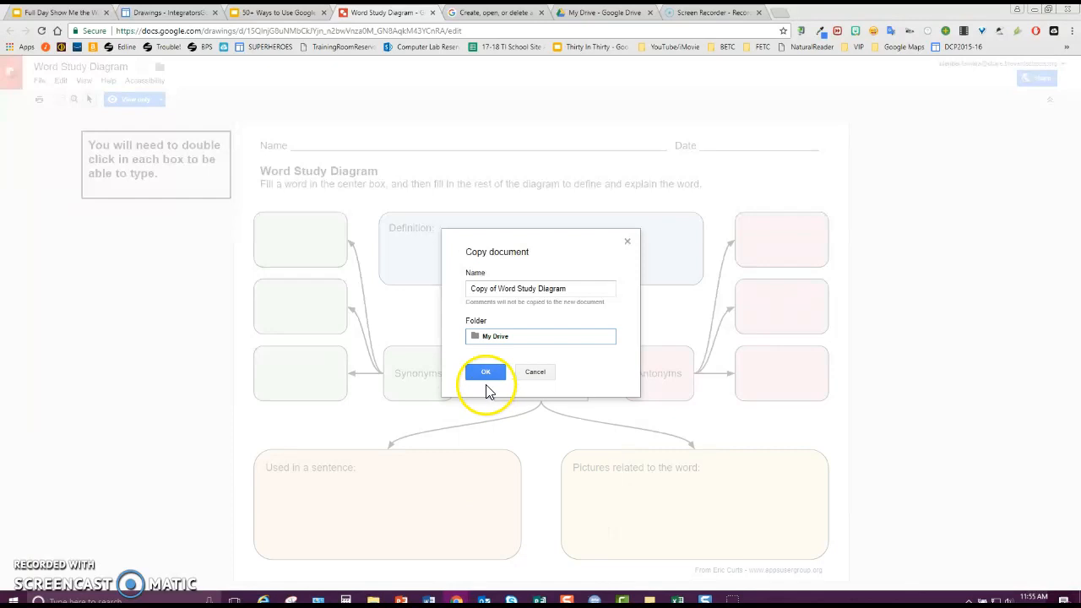
left_click(485, 372)
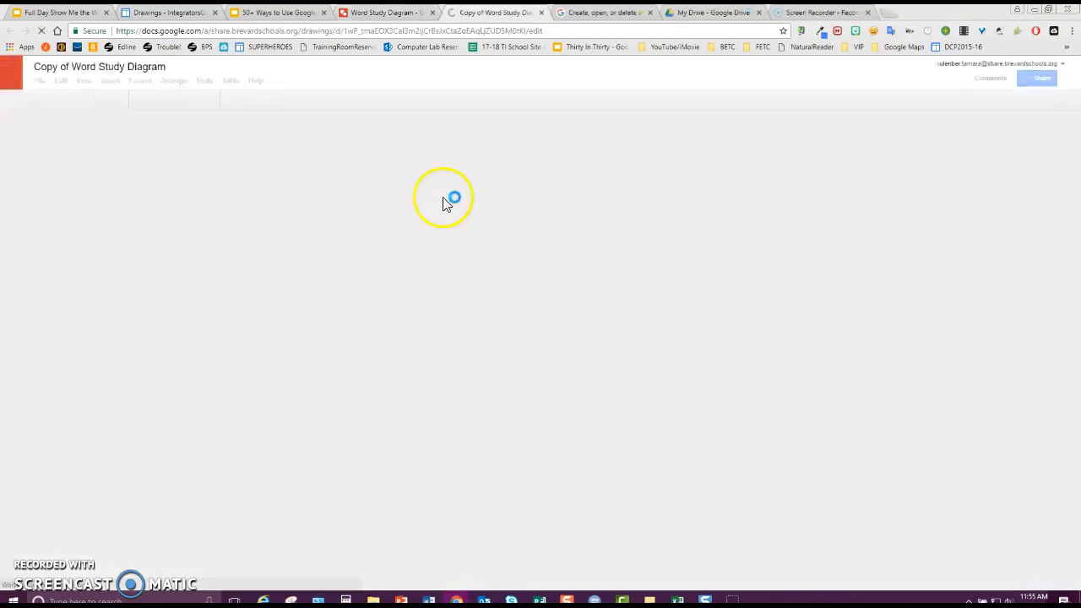
Select 'Copy of Word Study Diagram' at the top of the My Drive file list
left_click(713, 12)
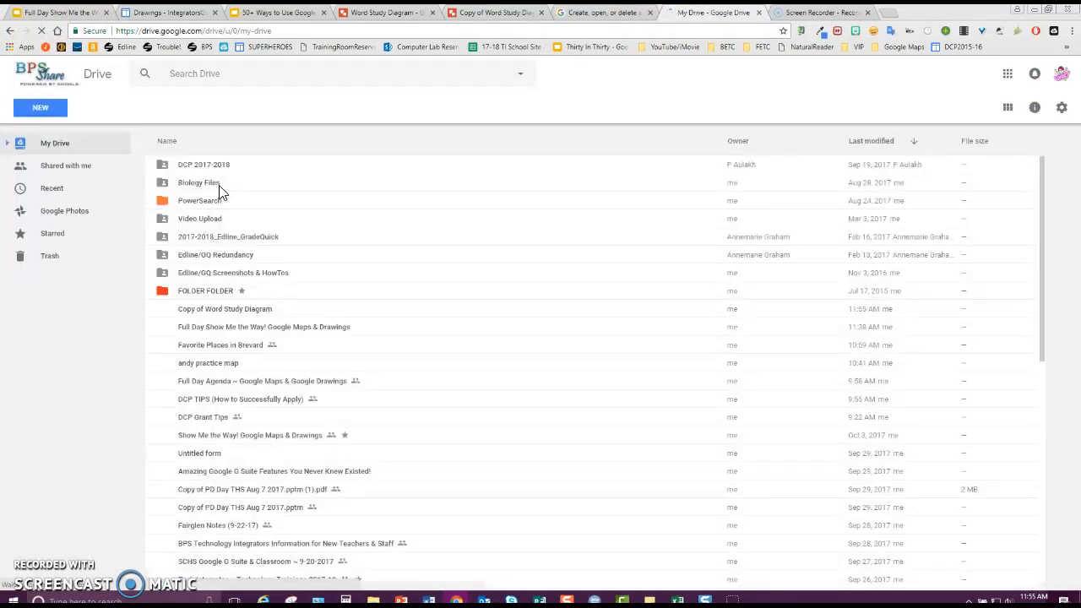
left_click(225, 308)
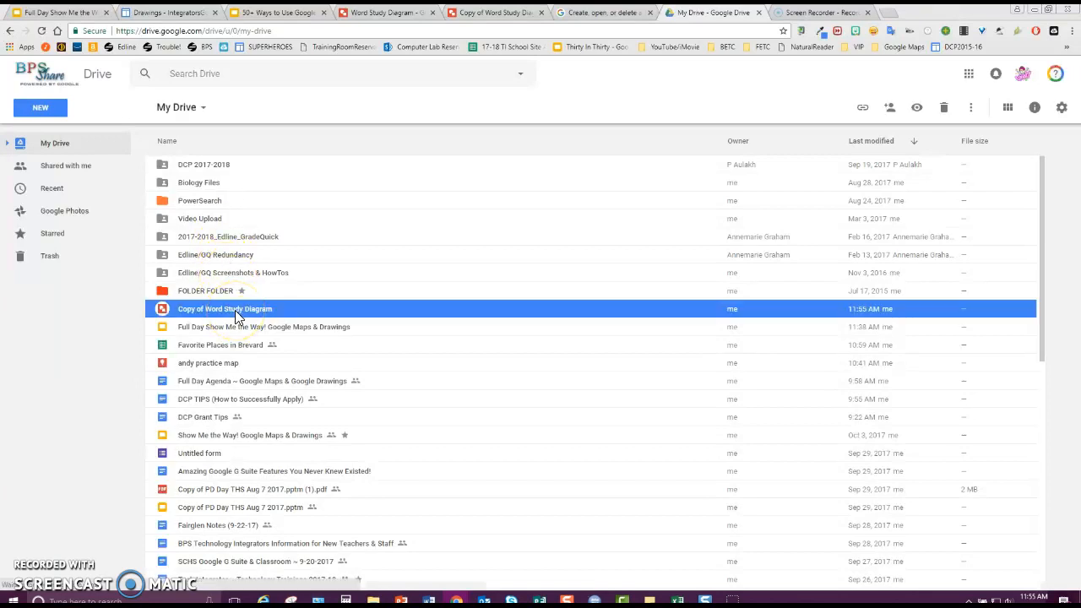